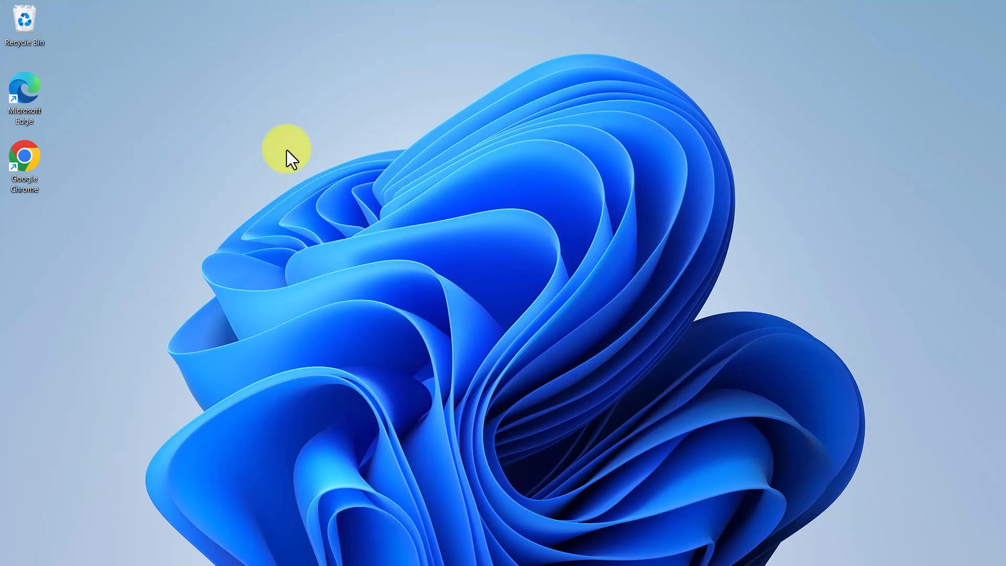
{"action": "mouse_move", "coordinate": [294, 203]}
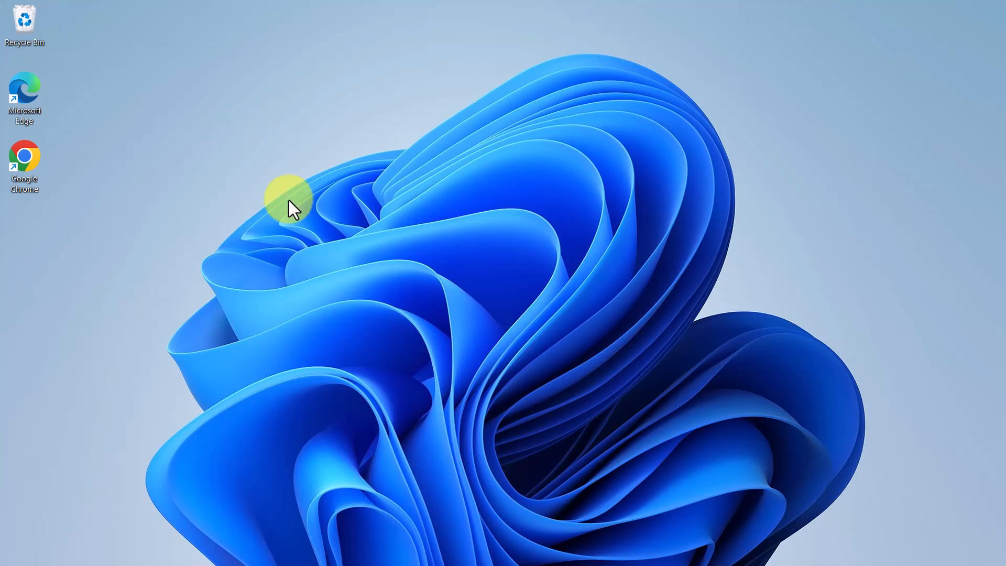
{"action": "mouse_move", "coordinate": [288, 250]}
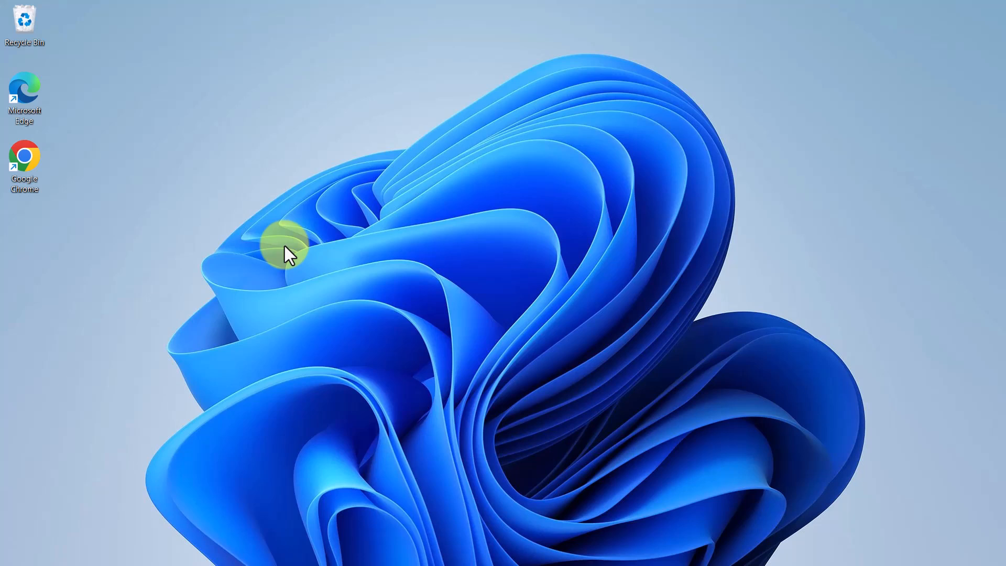
{"action": "mouse_move", "coordinate": [174, 195]}
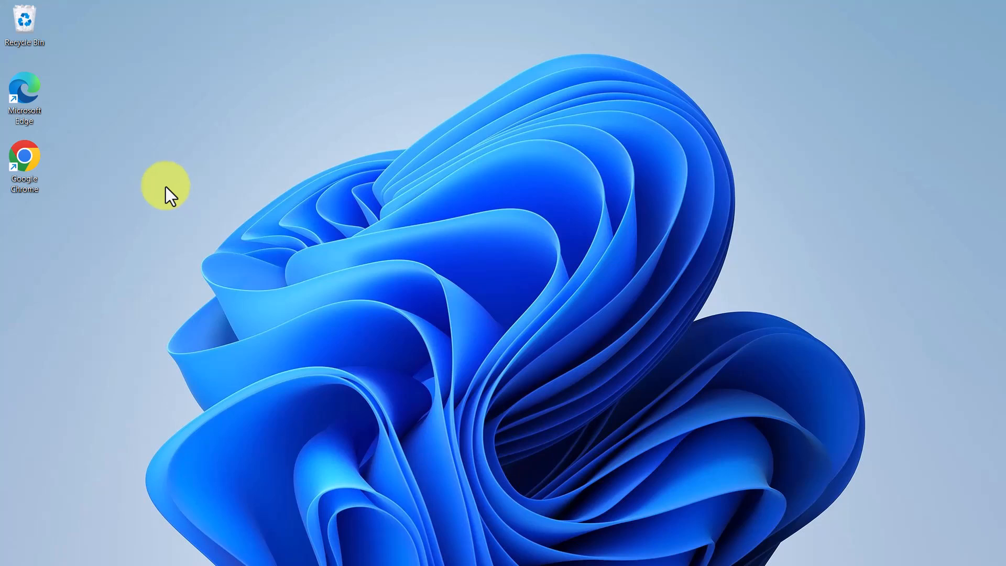
{"action": "mouse_move", "coordinate": [163, 196]}
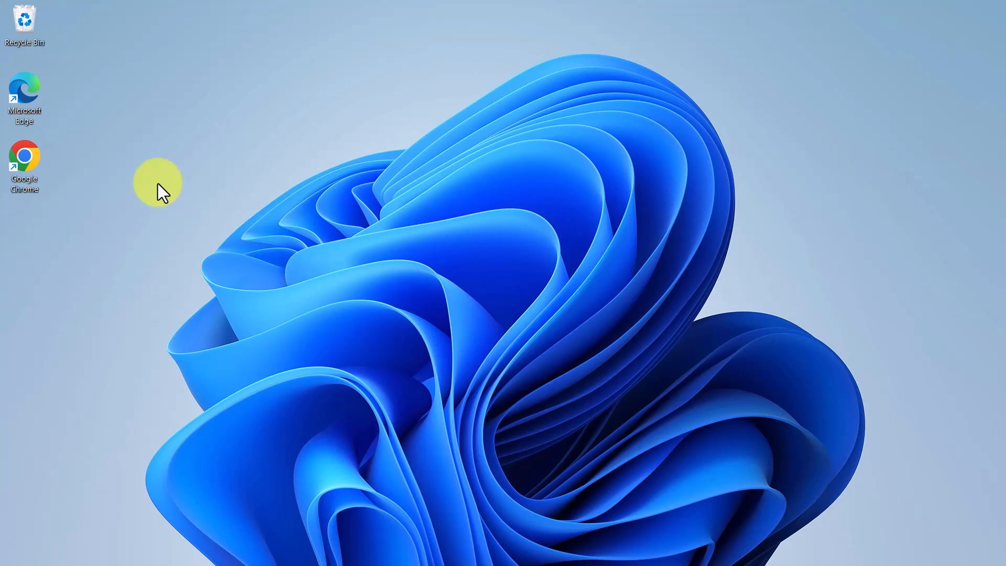
{"action": "mouse_move", "coordinate": [80, 167]}
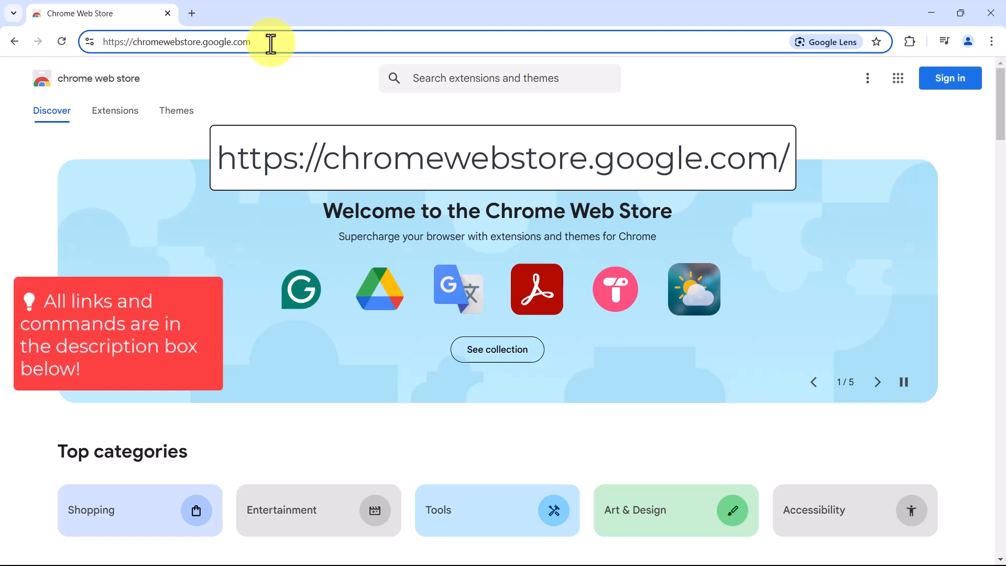
- Search the Chrome Web Store for 'blocksite'
{"action": "type", "text": "blocksite"}
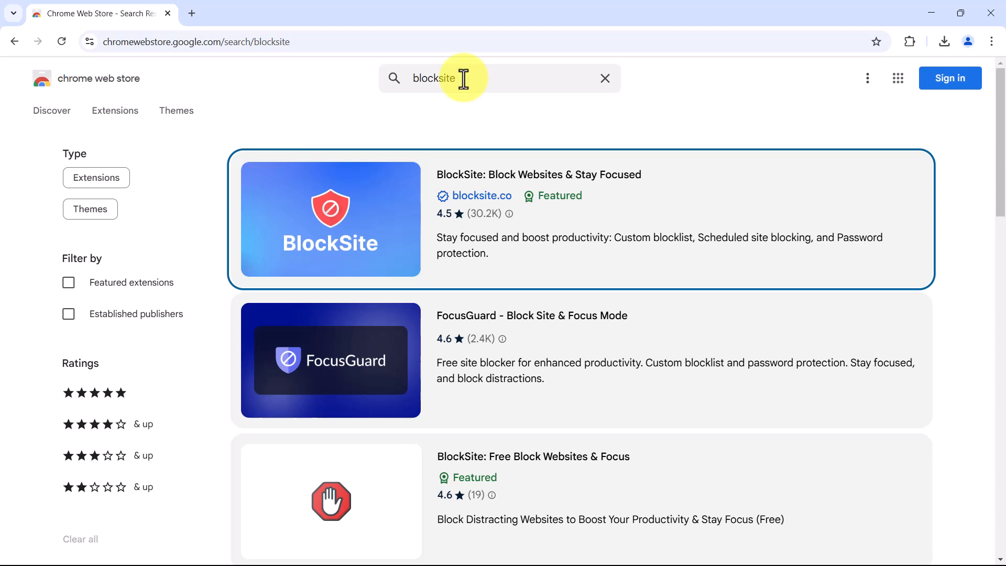
{"action": "mouse_move", "coordinate": [499, 199]}
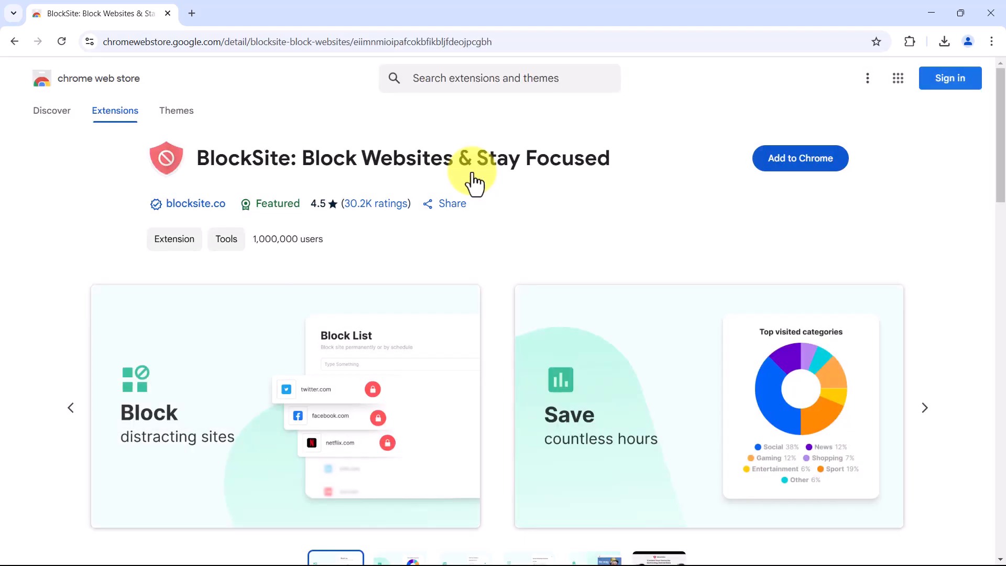
{"action": "mouse_move", "coordinate": [677, 200]}
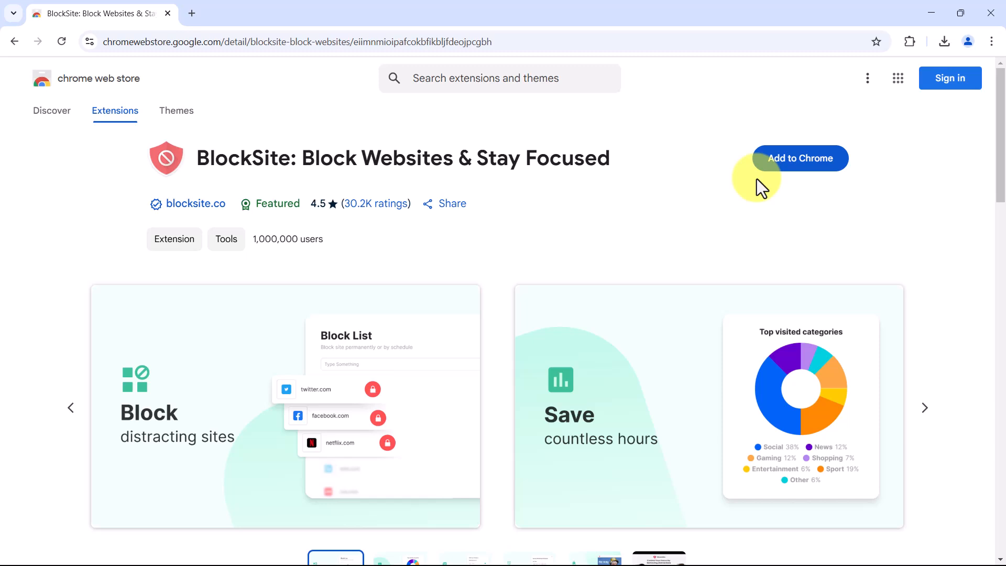
- Add the BlockSite: Block Websites & Stay Focused extension to Chrome and approve its permissions
{"action": "left_click", "coordinate": [798, 159]}
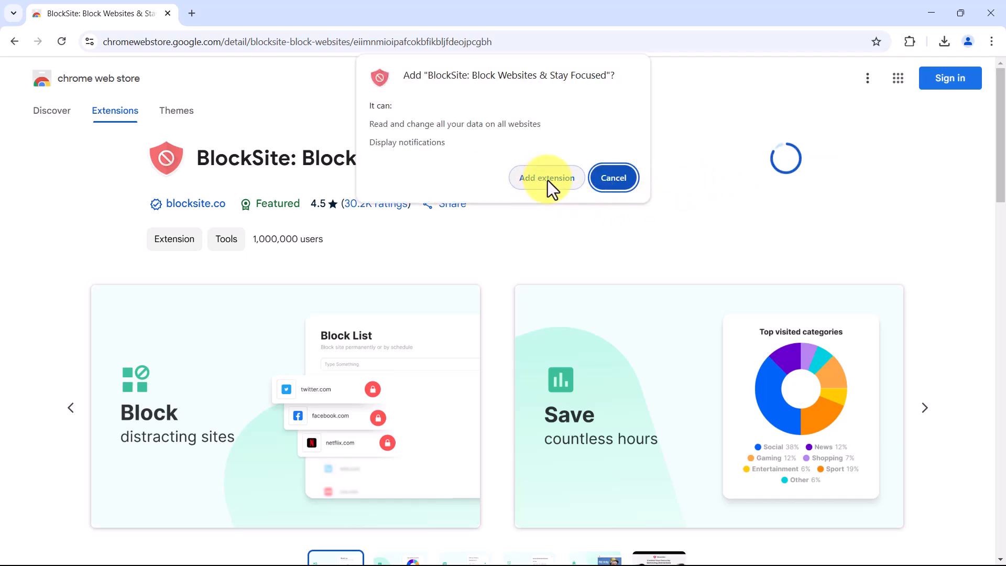
{"action": "left_click", "coordinate": [546, 178]}
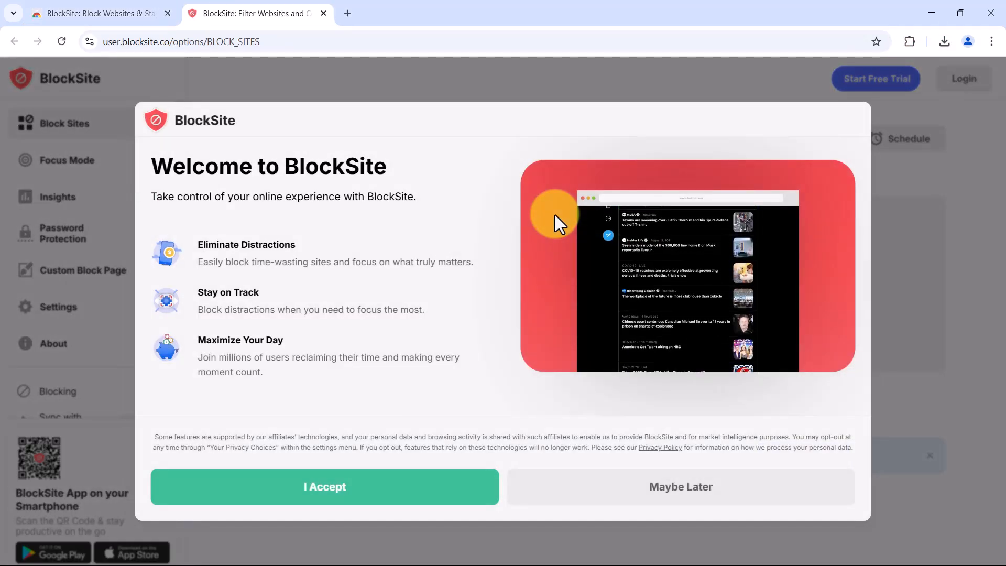
{"action": "mouse_move", "coordinate": [548, 262]}
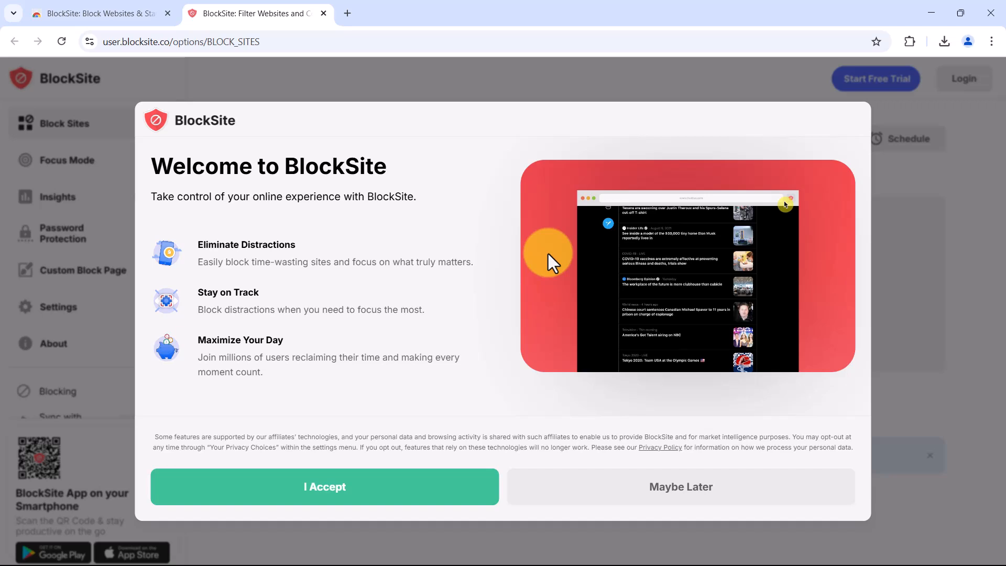
- Accept BlockSite's welcome terms and open the BlockSite popup from the Extensions menu
{"action": "left_click", "coordinate": [325, 486]}
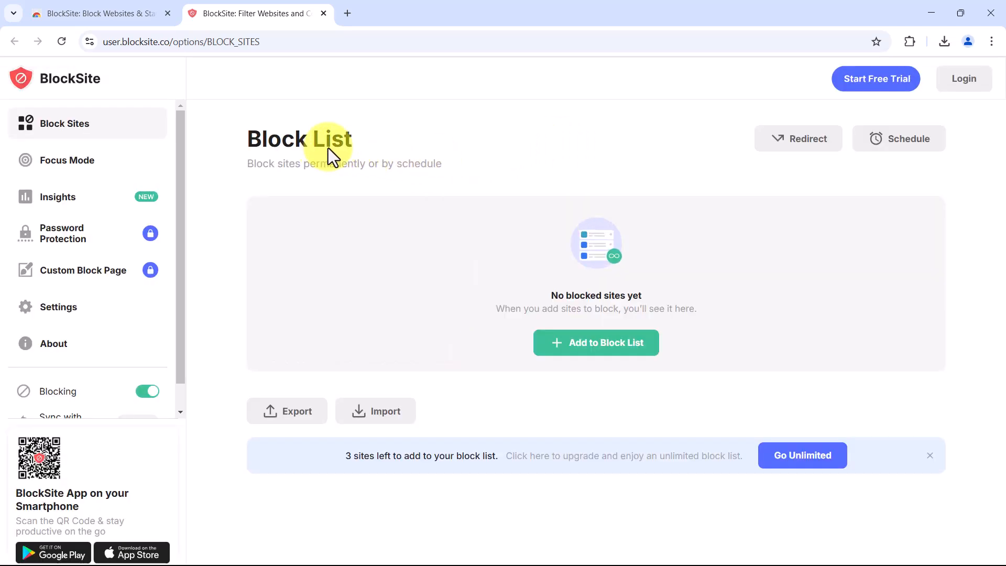
{"action": "mouse_move", "coordinate": [731, 374]}
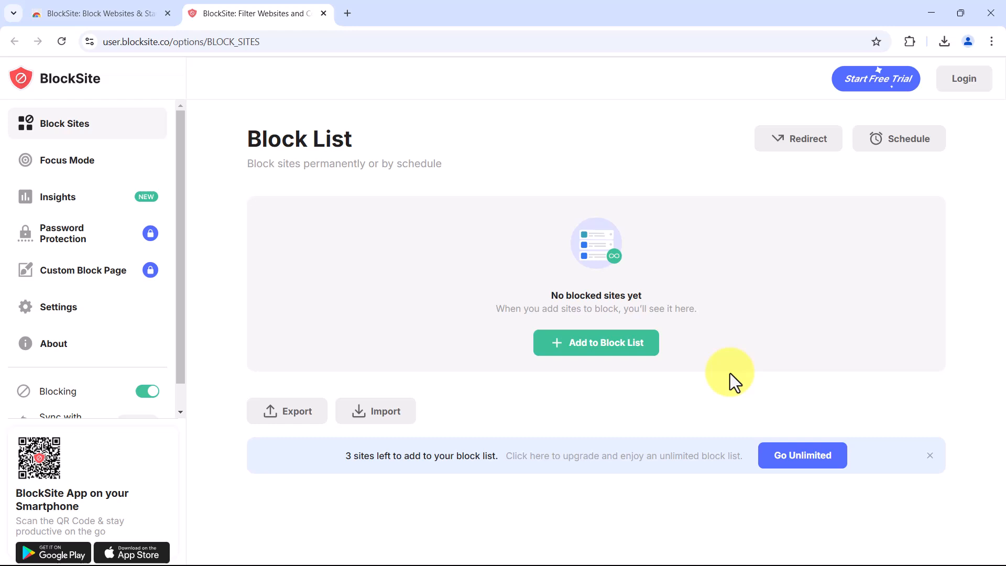
{"action": "mouse_move", "coordinate": [738, 375]}
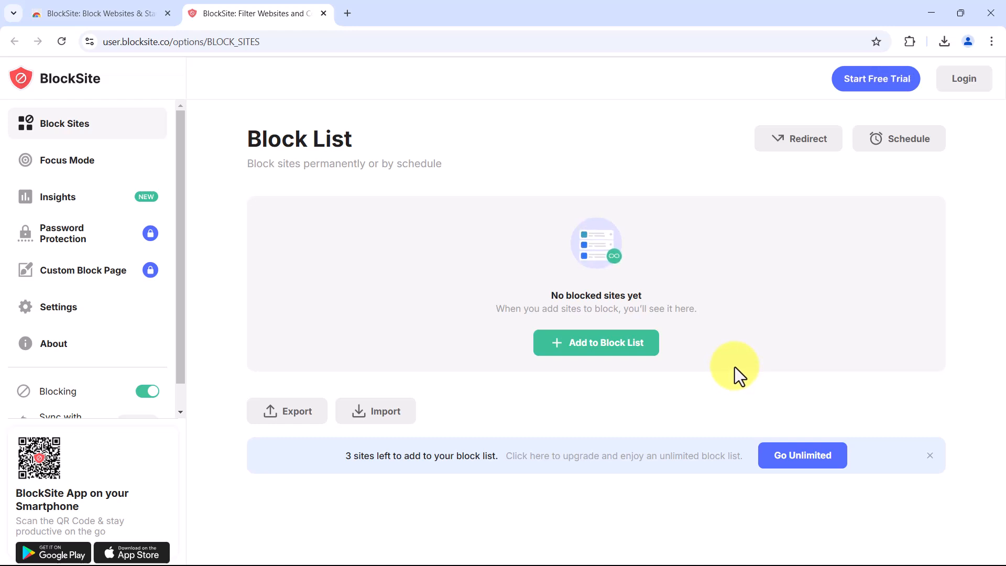
{"action": "mouse_move", "coordinate": [712, 122]}
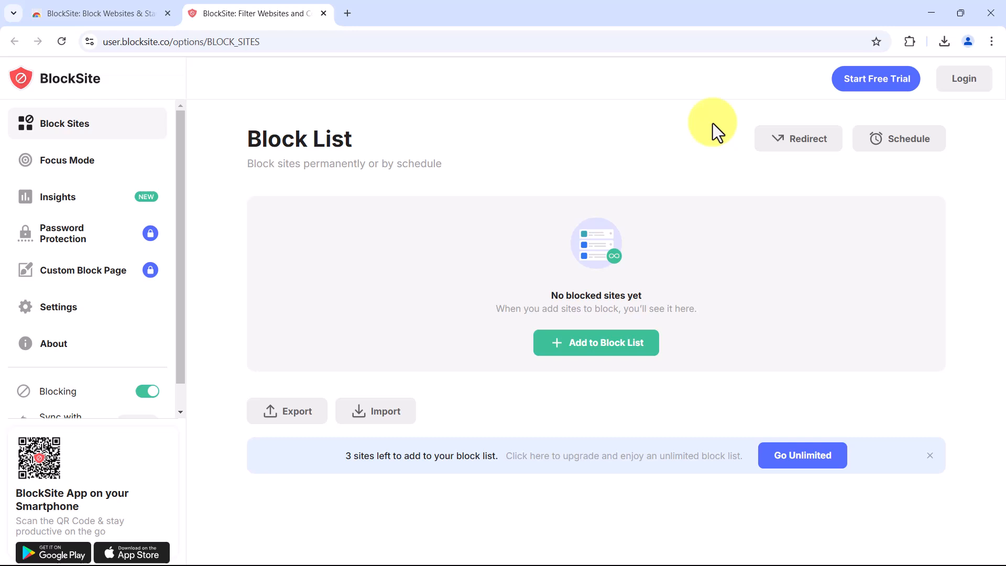
{"action": "mouse_move", "coordinate": [909, 41]}
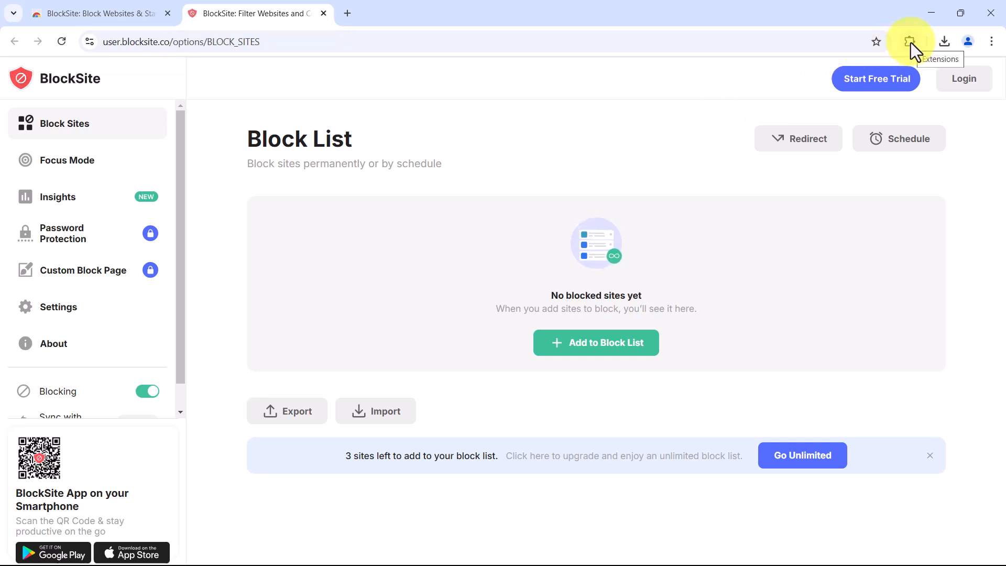
{"action": "left_click", "coordinate": [908, 41]}
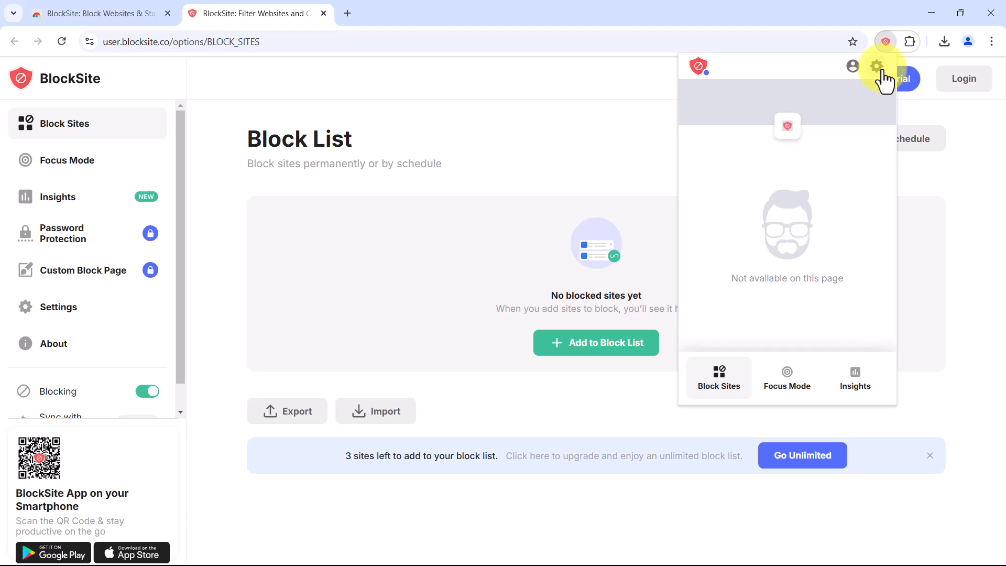
{"action": "mouse_move", "coordinate": [681, 102]}
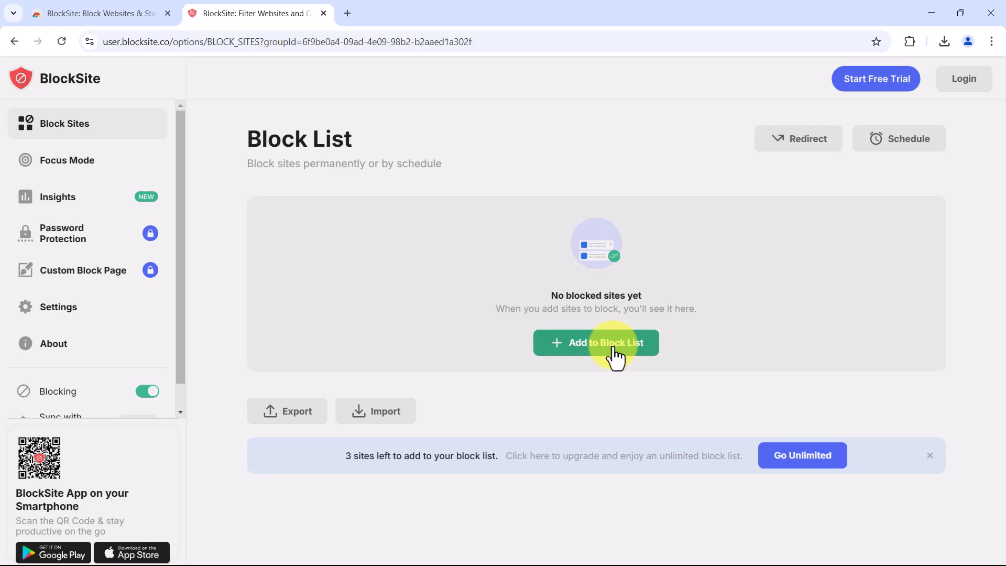
- Add facebook.com to BlockSite's Block List
{"action": "left_click", "coordinate": [594, 343]}
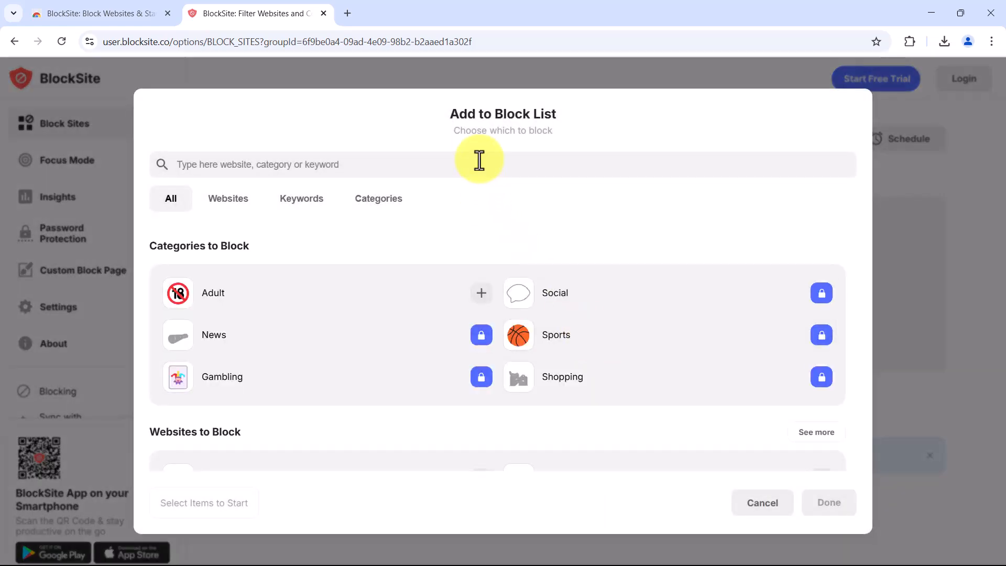
{"action": "type", "text": "facebook.com"}
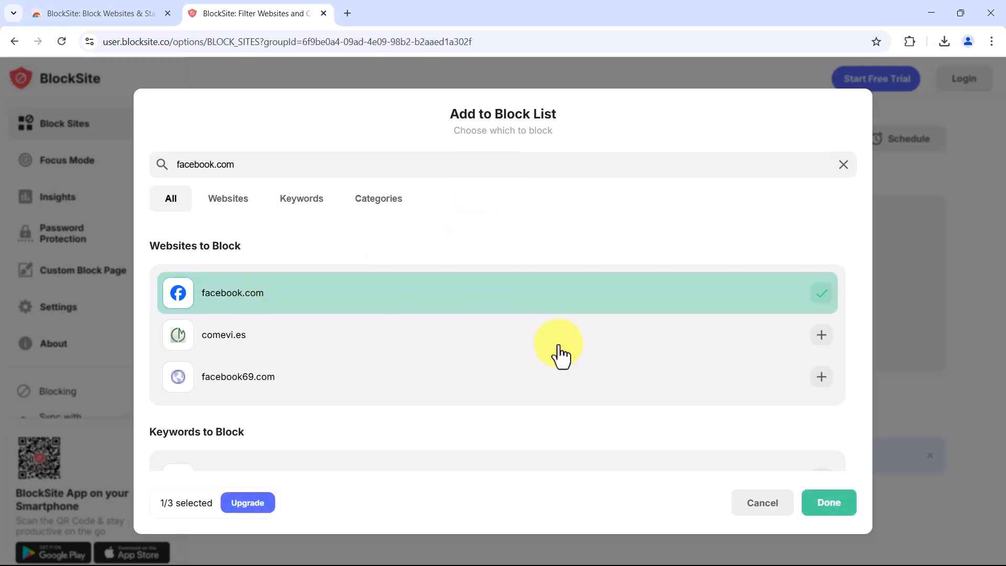
{"action": "left_click", "coordinate": [829, 502]}
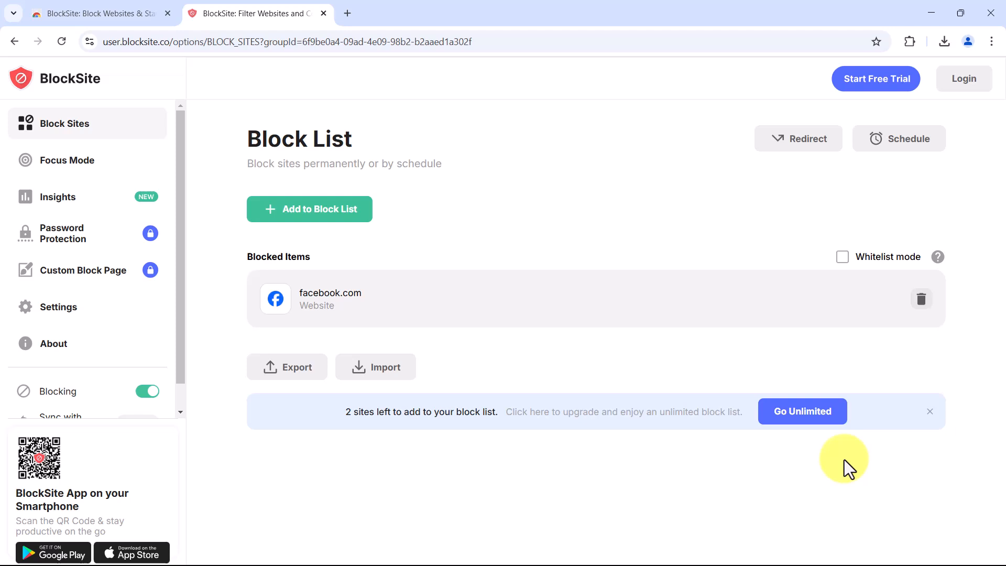
{"action": "mouse_move", "coordinate": [483, 231]}
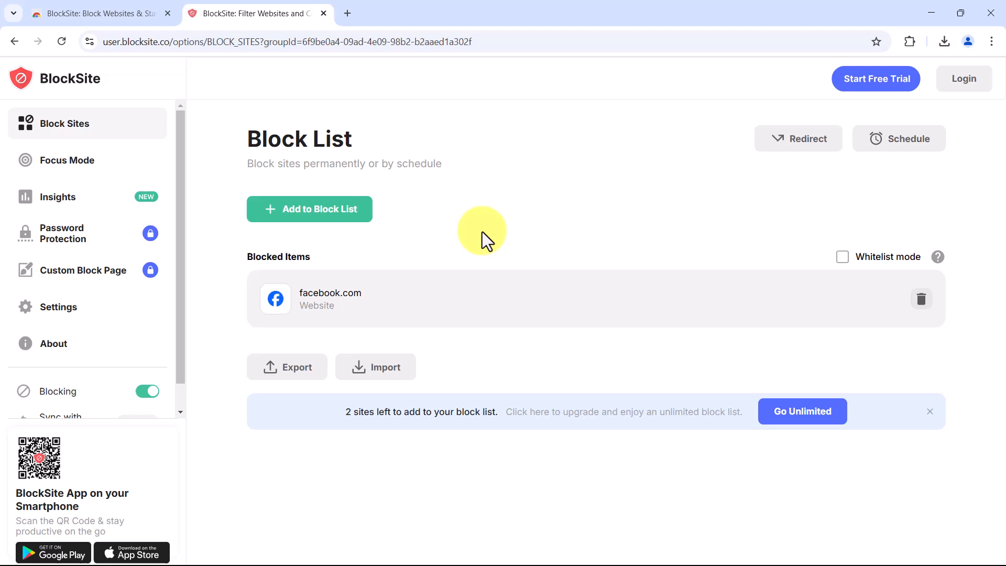
{"action": "mouse_move", "coordinate": [497, 251]}
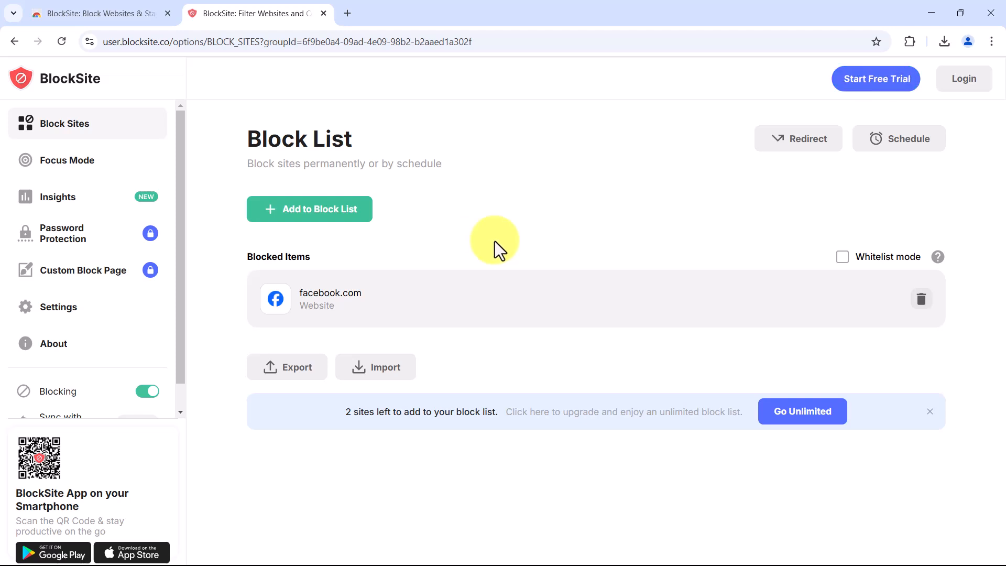
{"action": "mouse_move", "coordinate": [556, 441]}
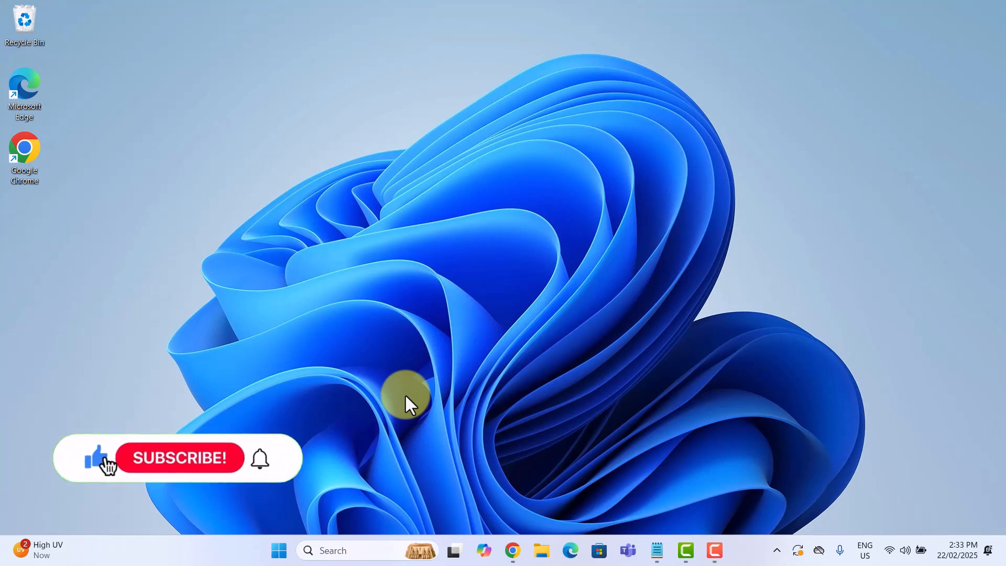
- Launch a blank Notepad from the taskbar search for 'notepad'
{"action": "left_click", "coordinate": [178, 458]}
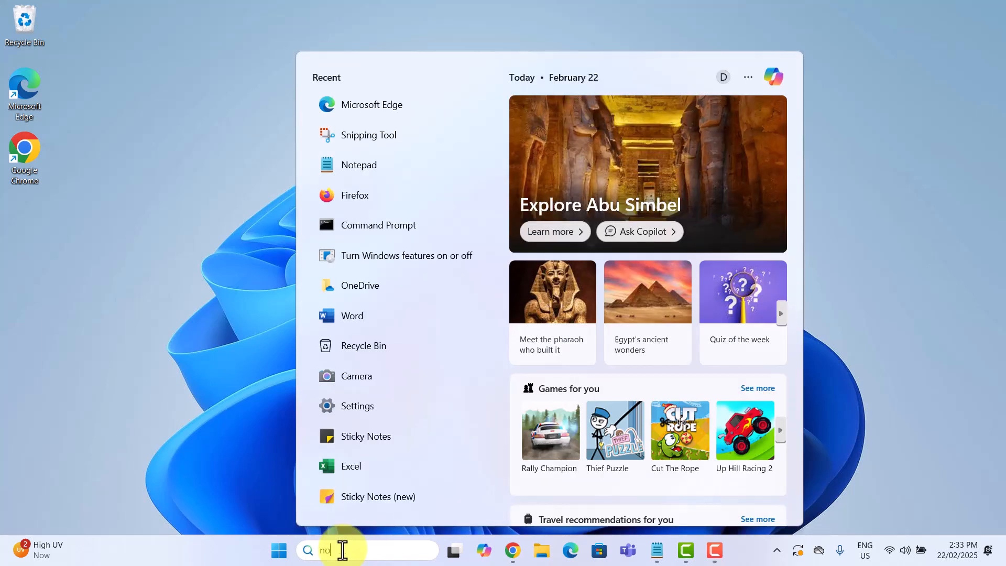
{"action": "type", "text": "notepad"}
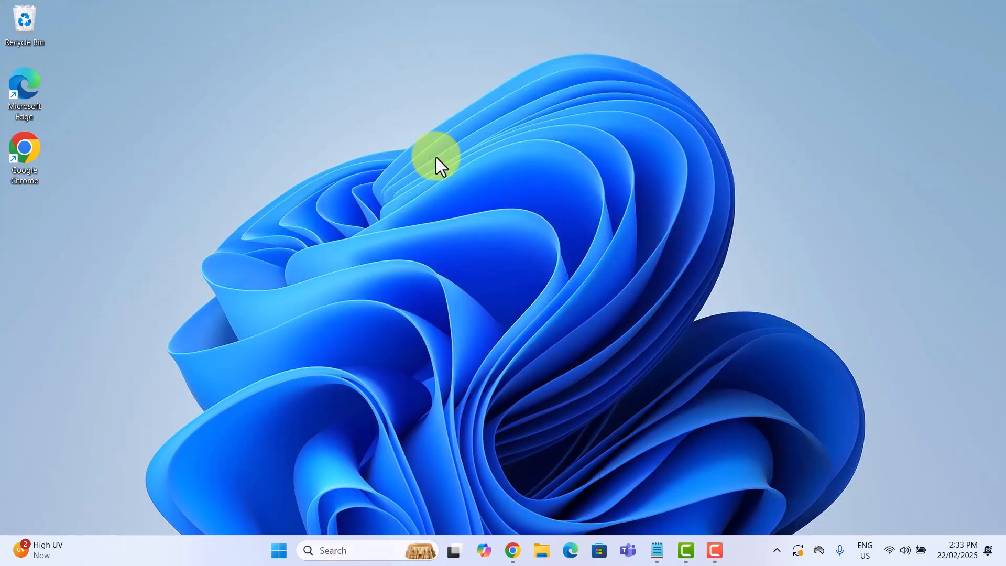
{"action": "left_click", "coordinate": [655, 549]}
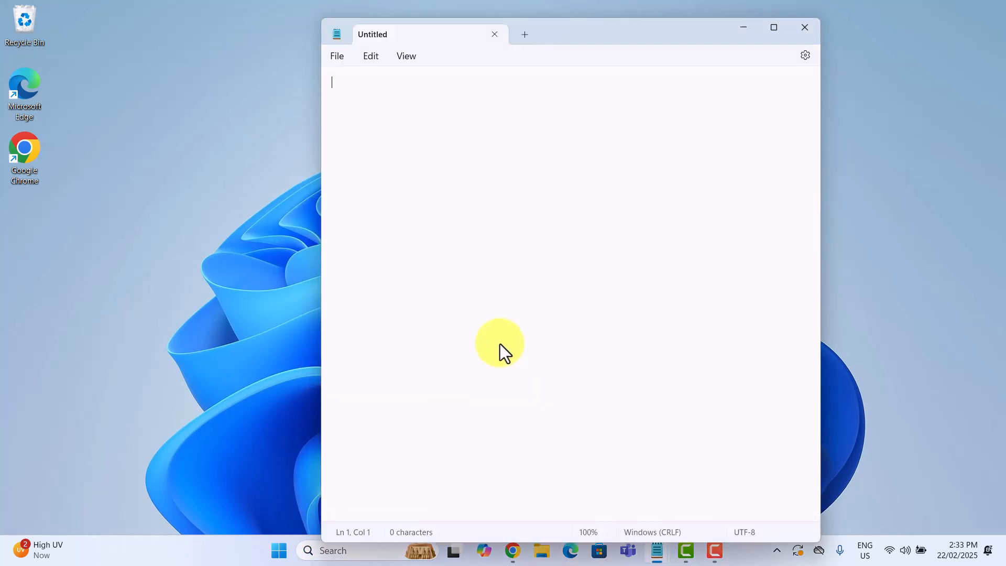
{"action": "mouse_move", "coordinate": [337, 61]}
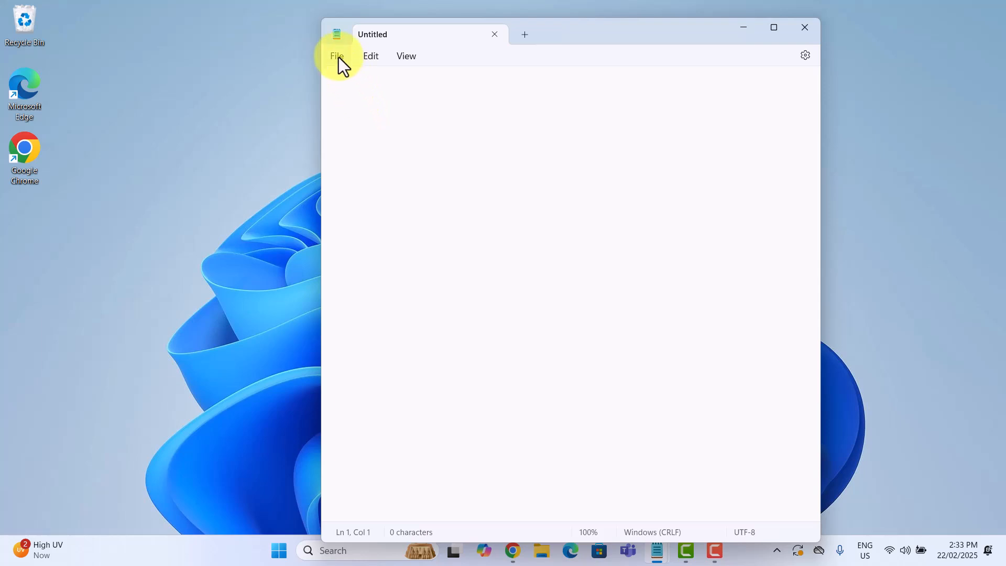
- Open the hosts file from C:\Windows\System32\drivers\etc in Notepad
{"action": "left_click", "coordinate": [336, 56]}
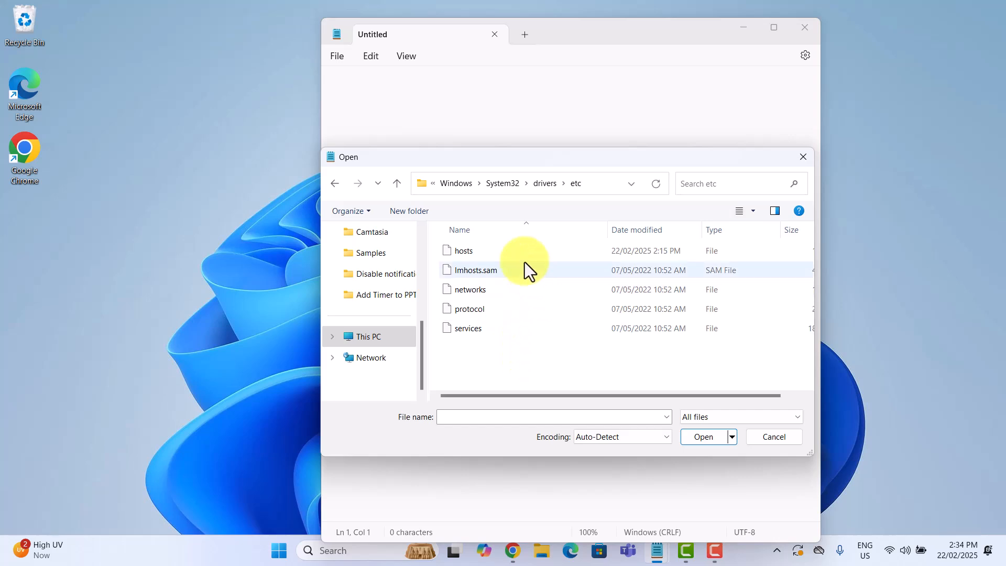
{"action": "mouse_move", "coordinate": [491, 255]}
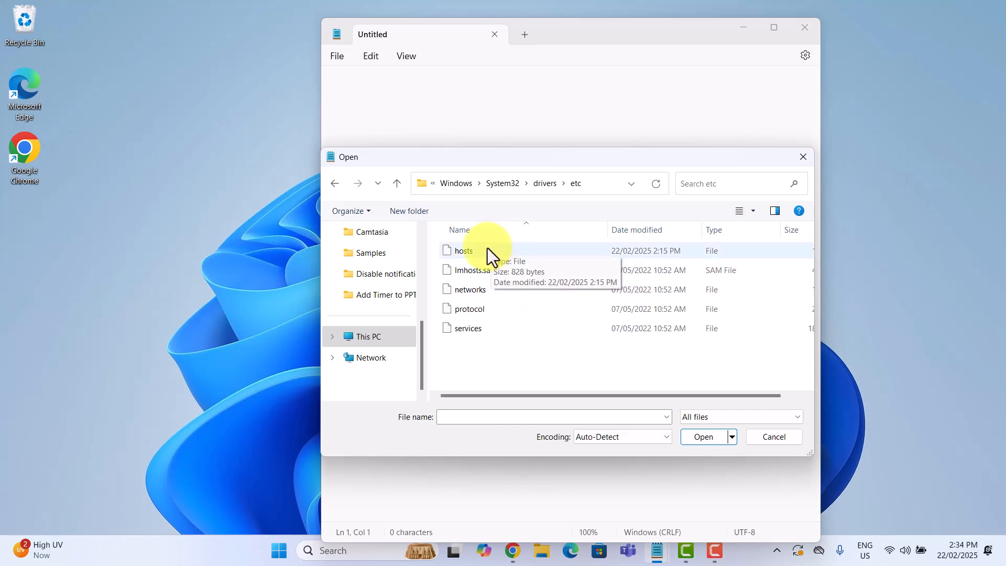
{"action": "double_click", "coordinate": [463, 250]}
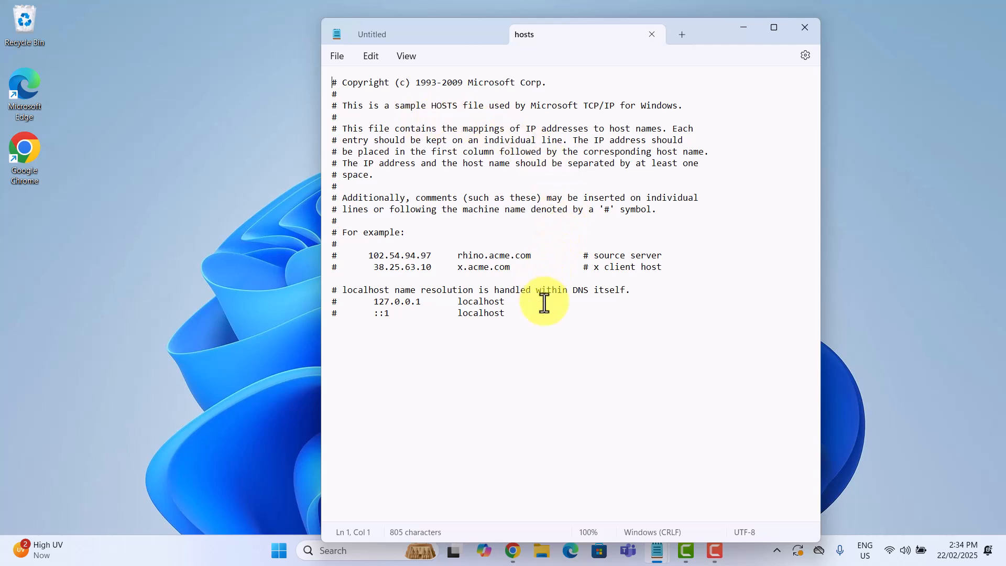
{"action": "mouse_move", "coordinate": [523, 318]}
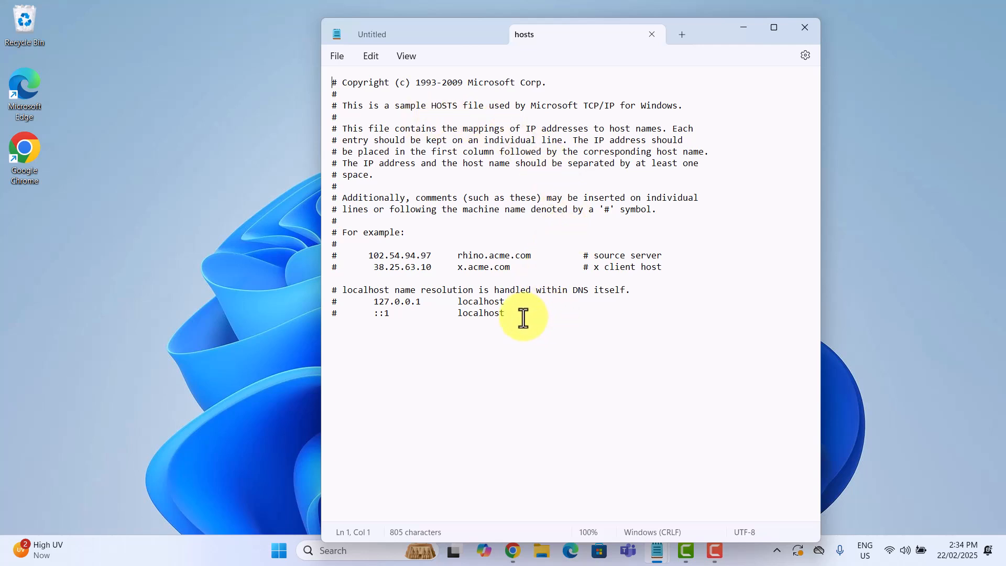
{"action": "left_click", "coordinate": [504, 314]}
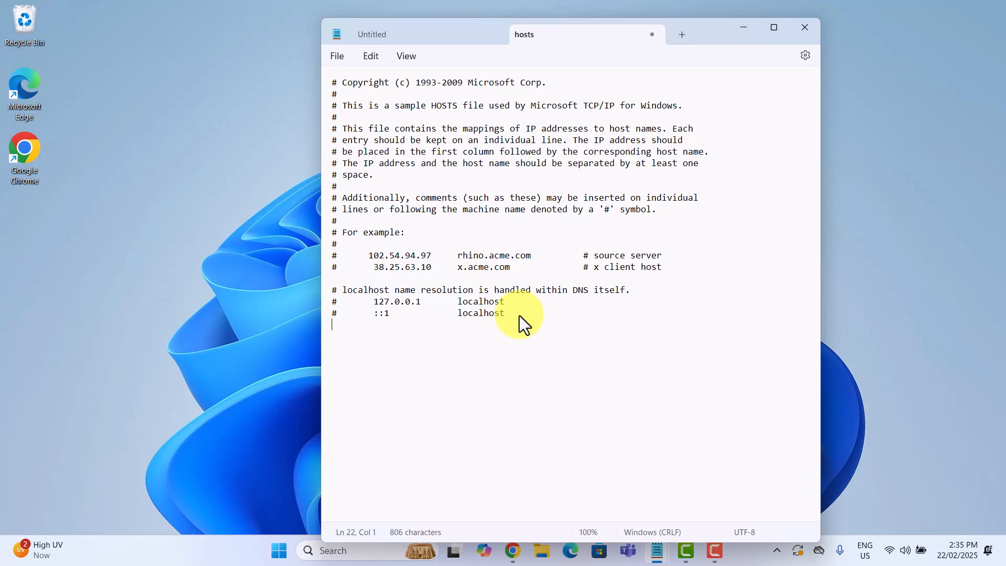
{"action": "type", "text": "127.0.0.1 www.reddit.com"}
{"action": "type", "text": "127.0.0.1 reddit.com"}
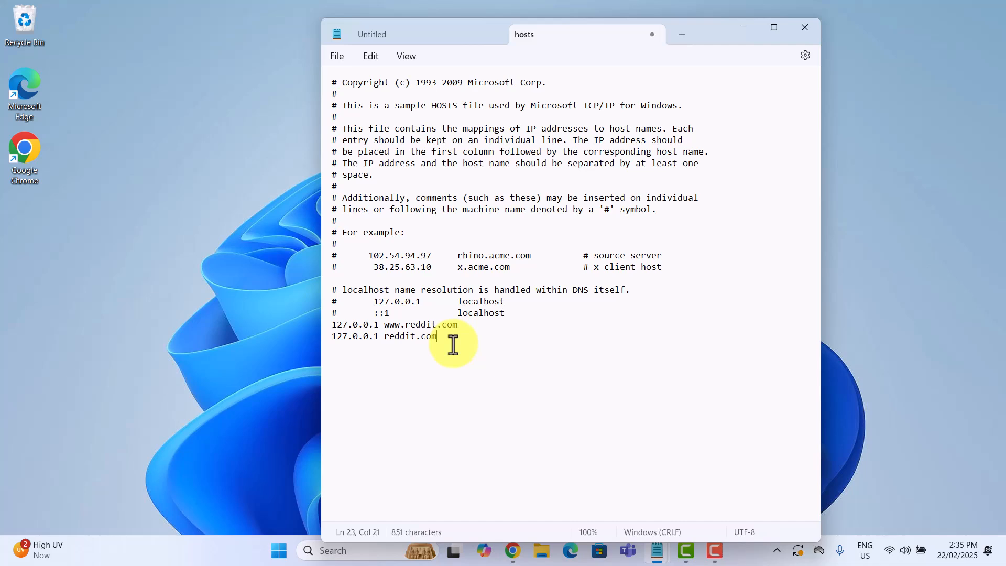
{"action": "left_click", "coordinate": [336, 56]}
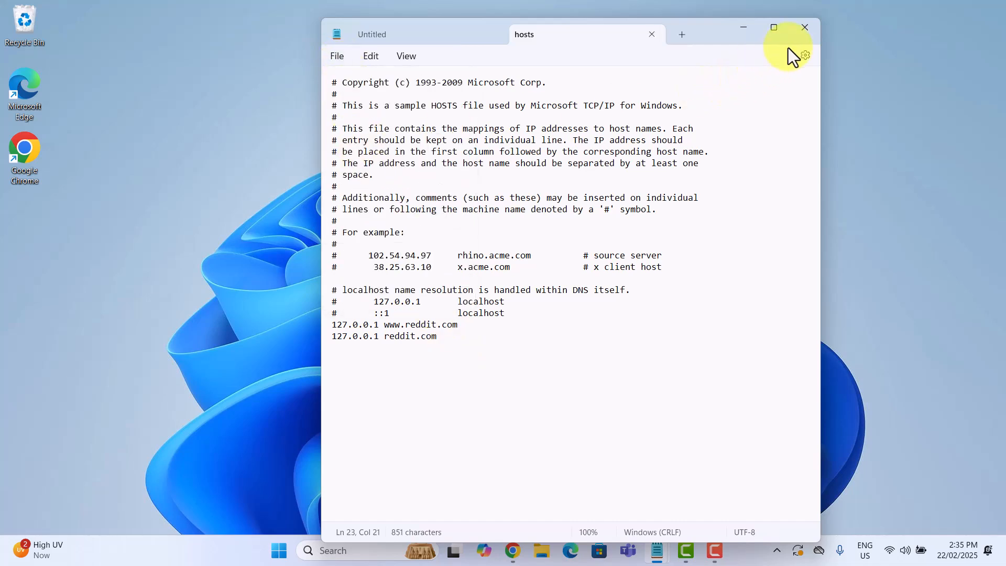
{"action": "left_click", "coordinate": [805, 28]}
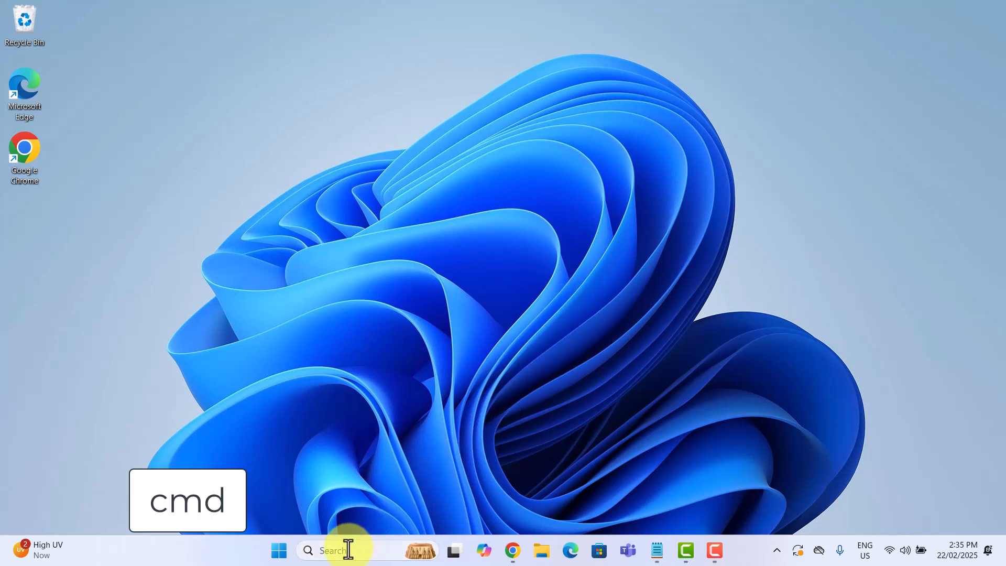
- Run Command Prompt as administrator via the taskbar search for 'cmd'
{"action": "type", "text": "cmd"}
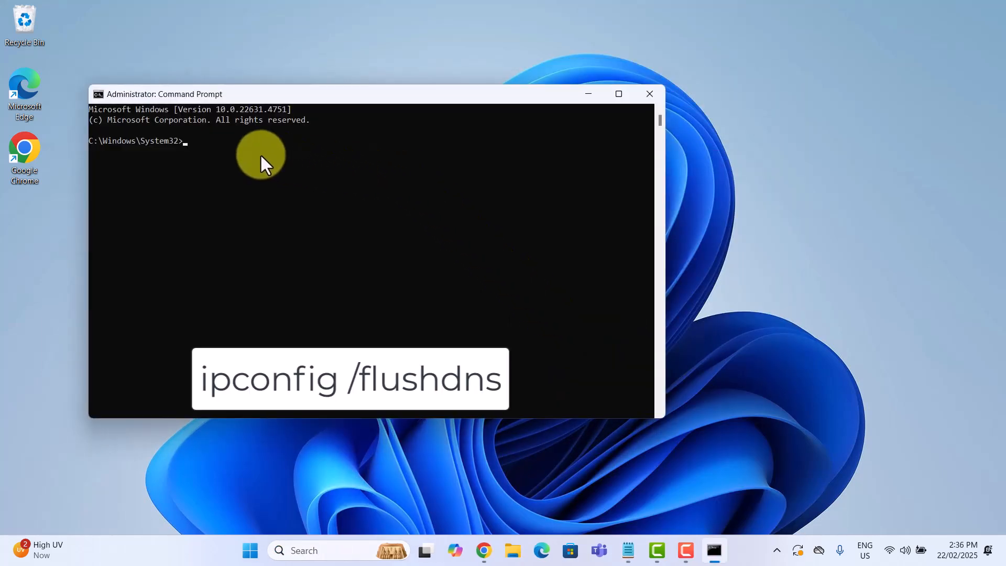
- Run ipconfig /flushdns to clear the DNS resolver cache
{"action": "type", "text": "ipconfig /flushdns"}
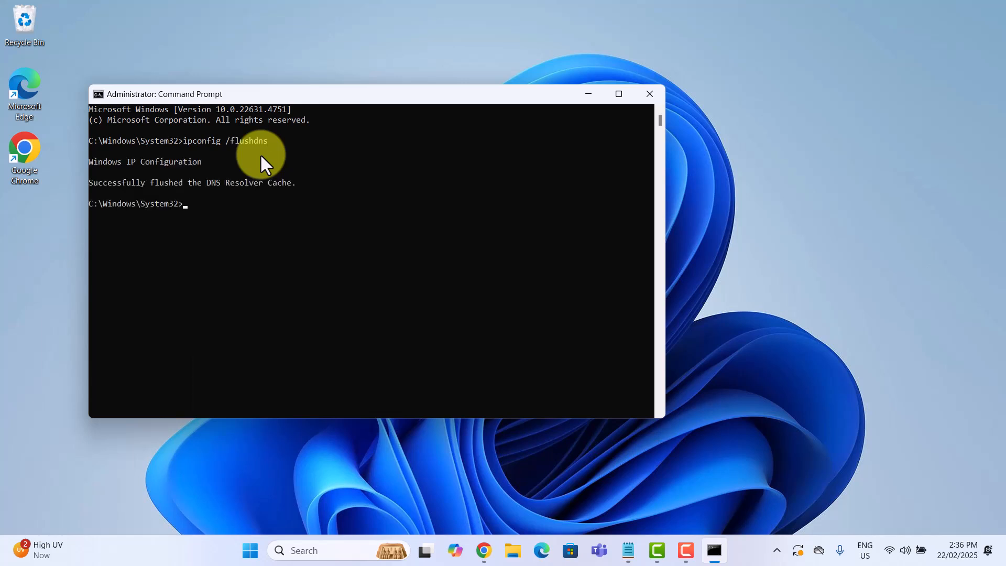
{"action": "mouse_move", "coordinate": [225, 160]}
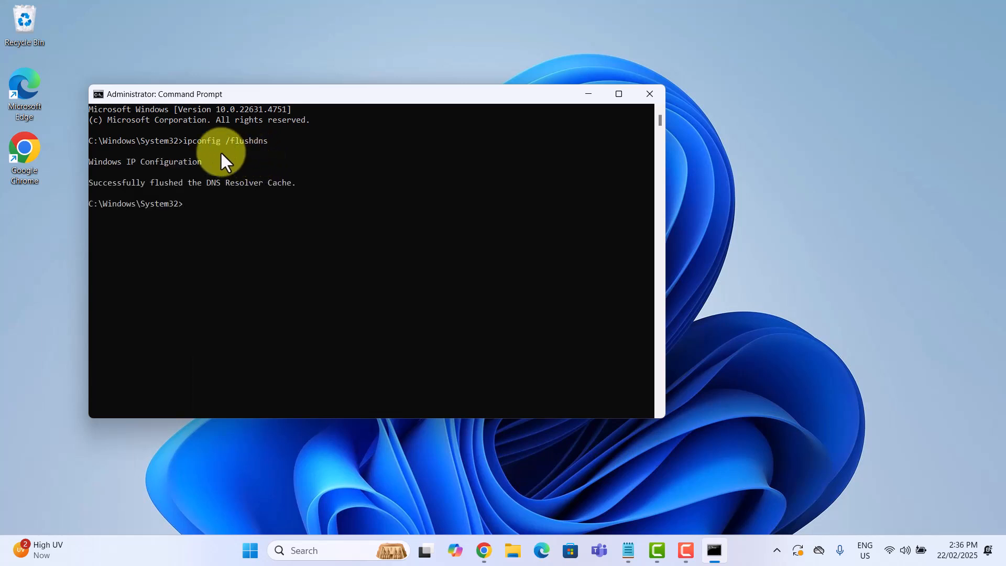
{"action": "mouse_move", "coordinate": [214, 224]}
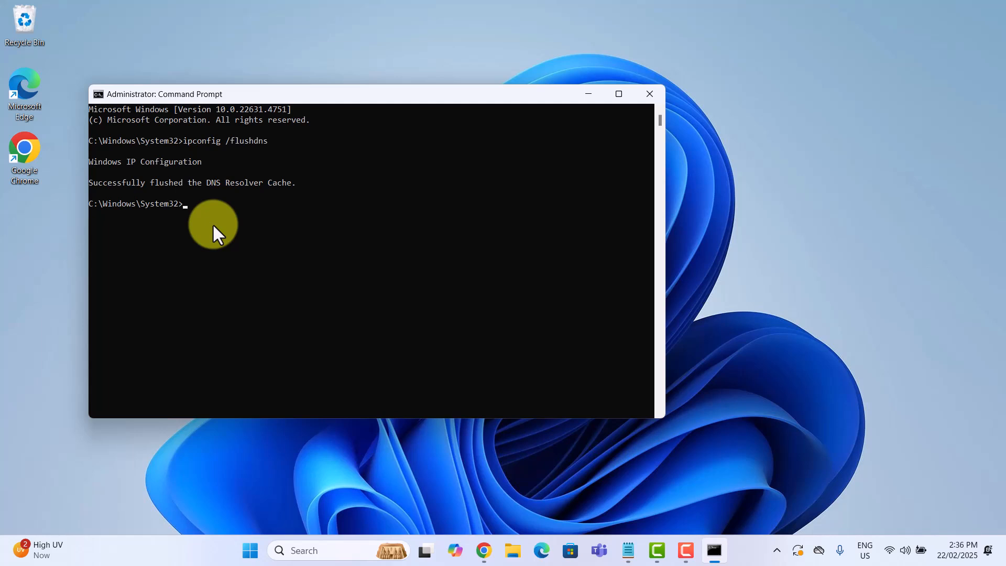
{"action": "mouse_move", "coordinate": [217, 231]}
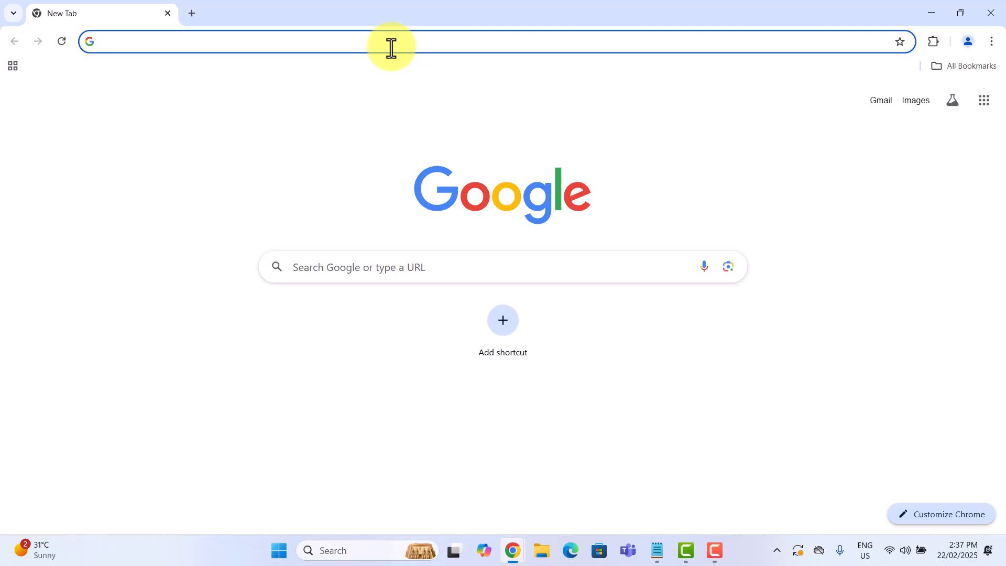
- Visit facebook.com in Chrome to confirm BlockSite's block page appears
{"action": "type", "text": "facebook.com&blockType=site"}
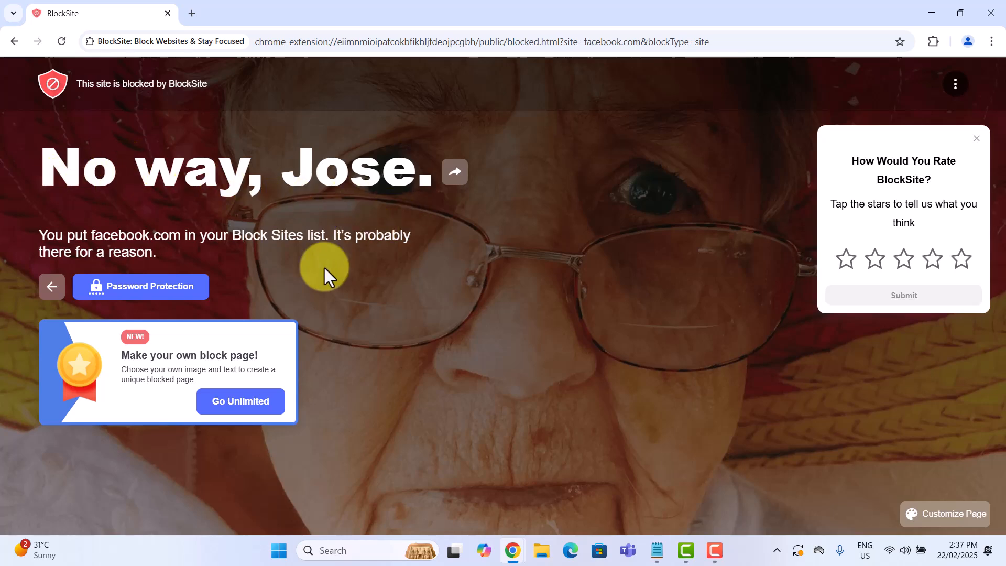
{"action": "mouse_move", "coordinate": [369, 410]}
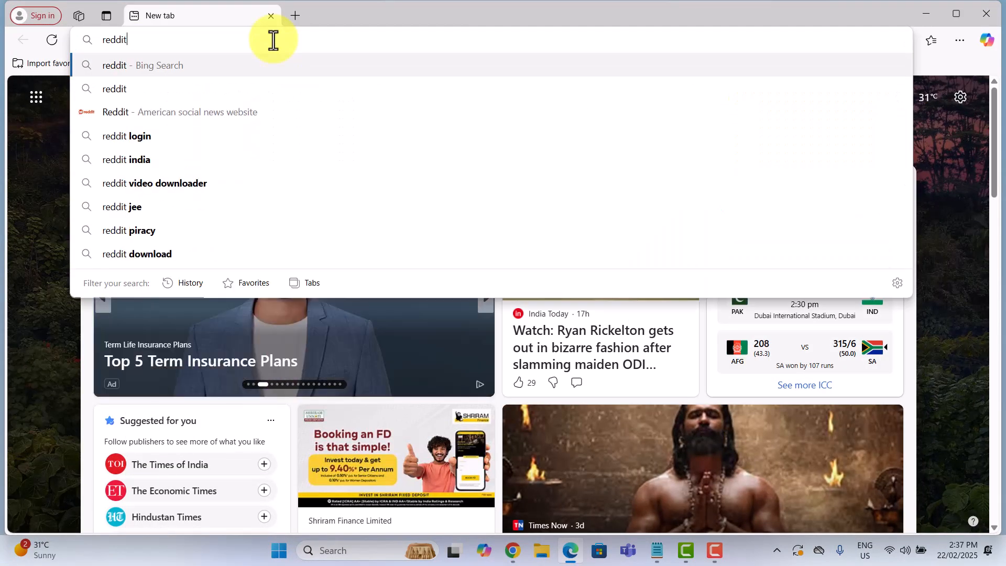
- Load reddit.com in Microsoft Edge to confirm it fails with a refused-to-connect error
{"action": "key", "text": "Enter"}
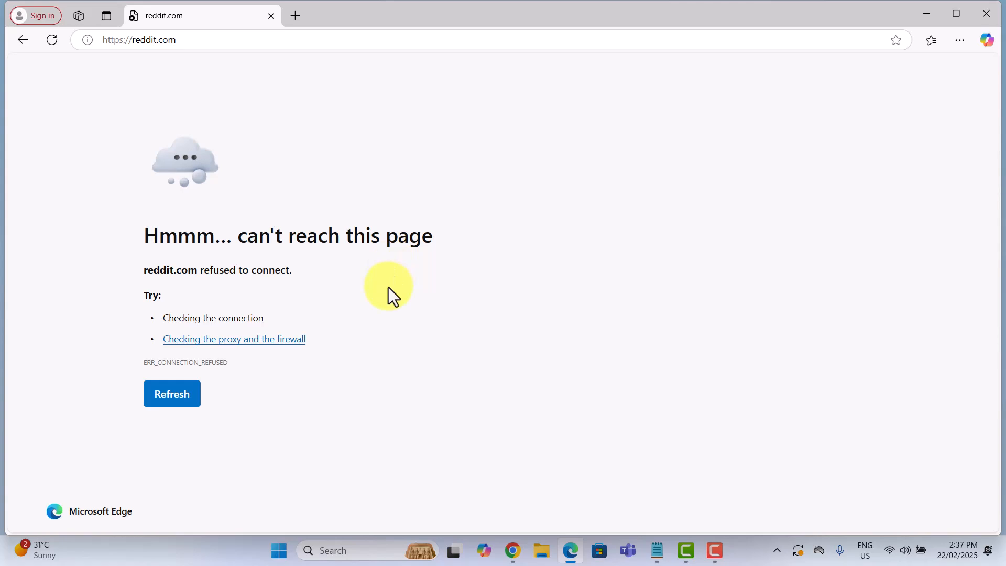
{"action": "mouse_move", "coordinate": [397, 304]}
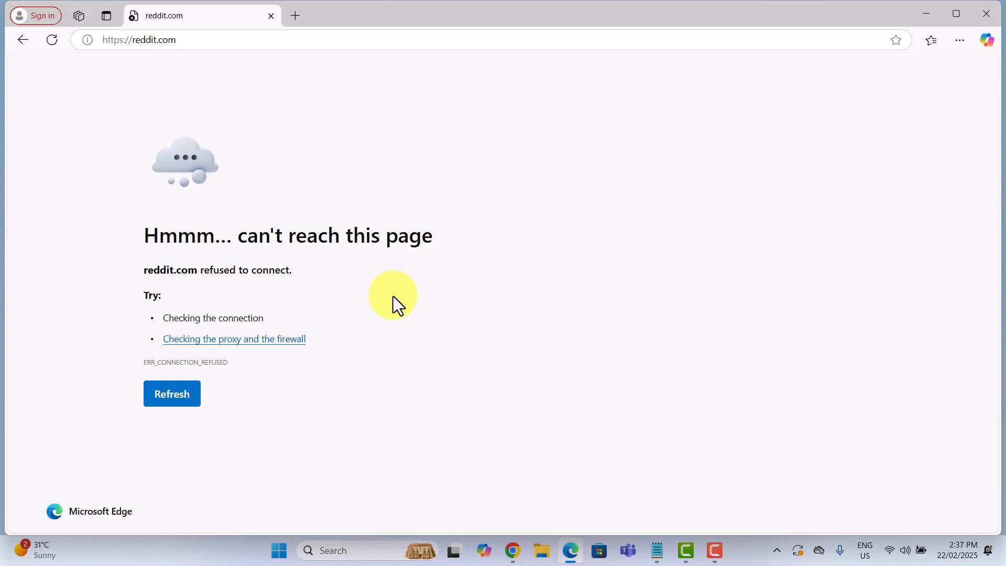